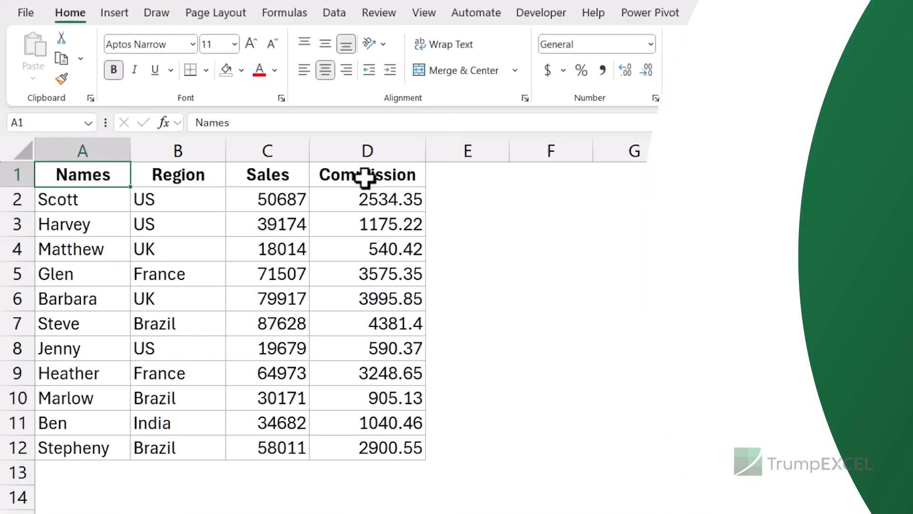
mouse_move(428, 63)
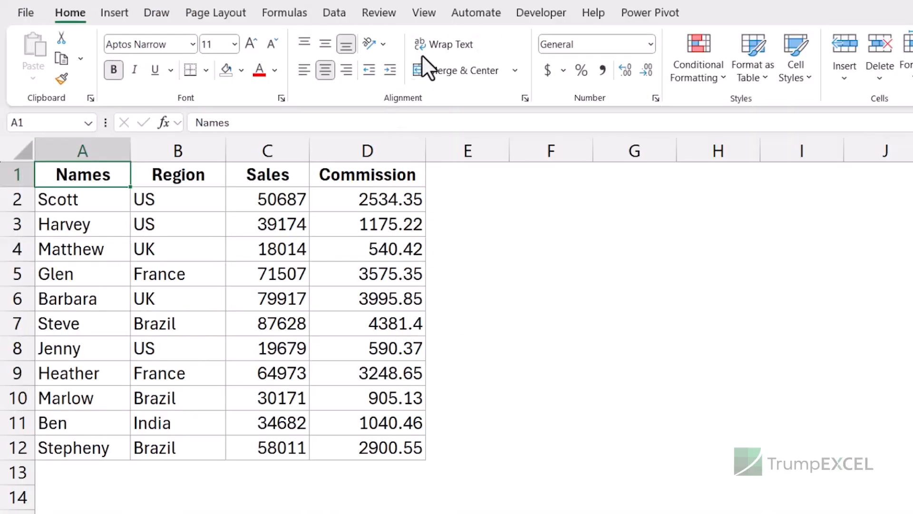
- Show the View ribbon and point out the Focus Cell button in the Show group
left_click(423, 13)
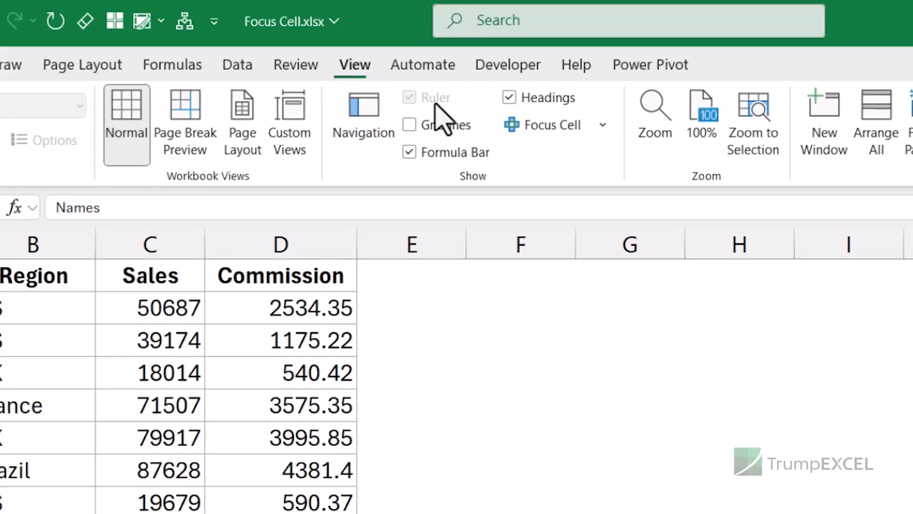
left_click(545, 123)
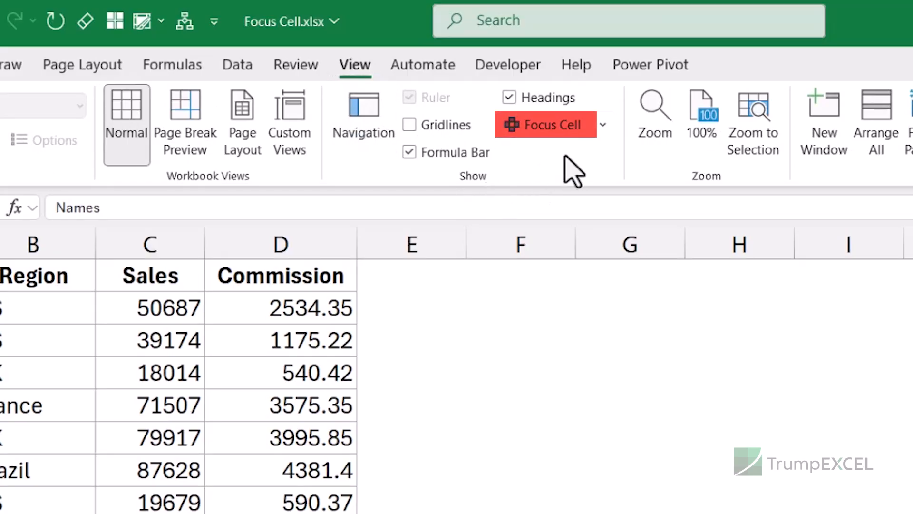
mouse_move(552, 168)
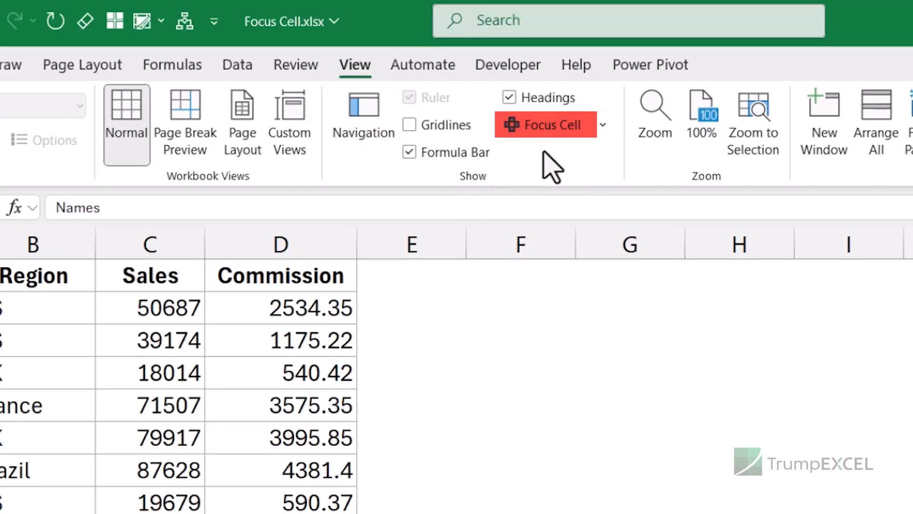
left_click(544, 124)
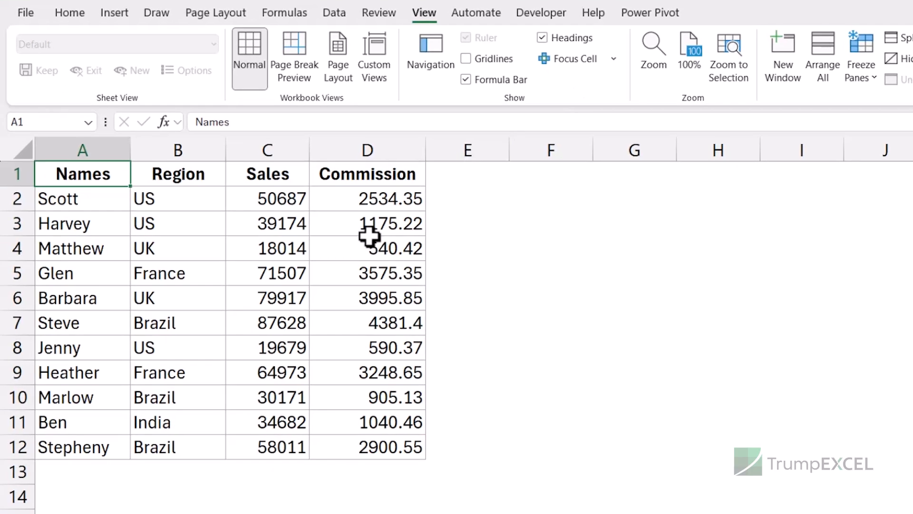
- Select Matthew's Sales value in C4 and turn on Focus Cell to tint its row and column
left_click(266, 248)
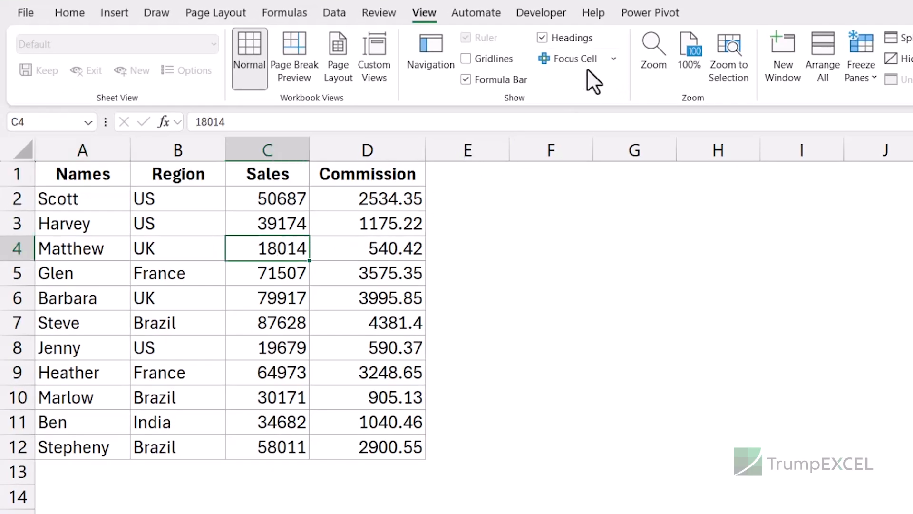
left_click(572, 58)
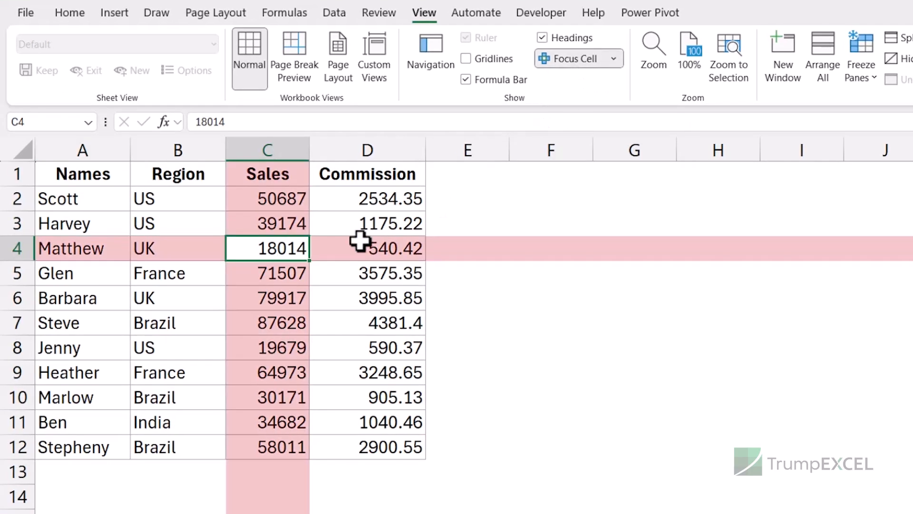
mouse_move(274, 256)
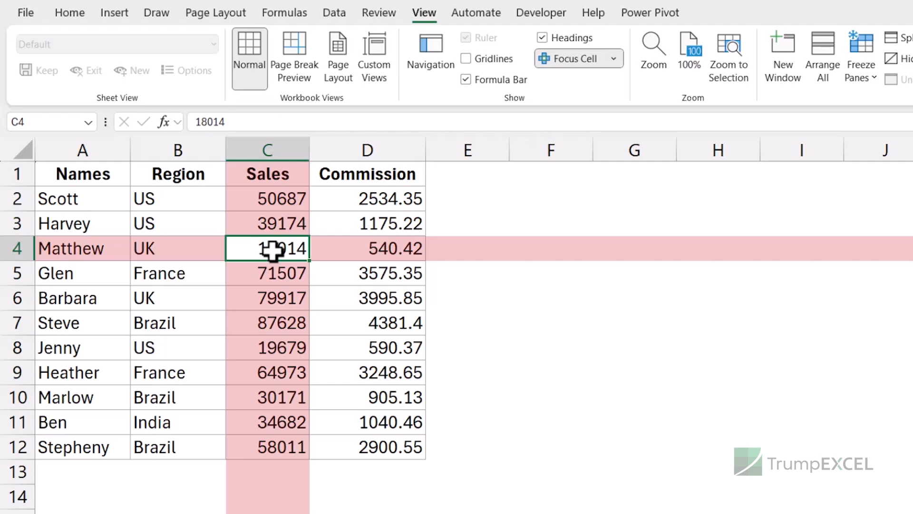
mouse_move(332, 323)
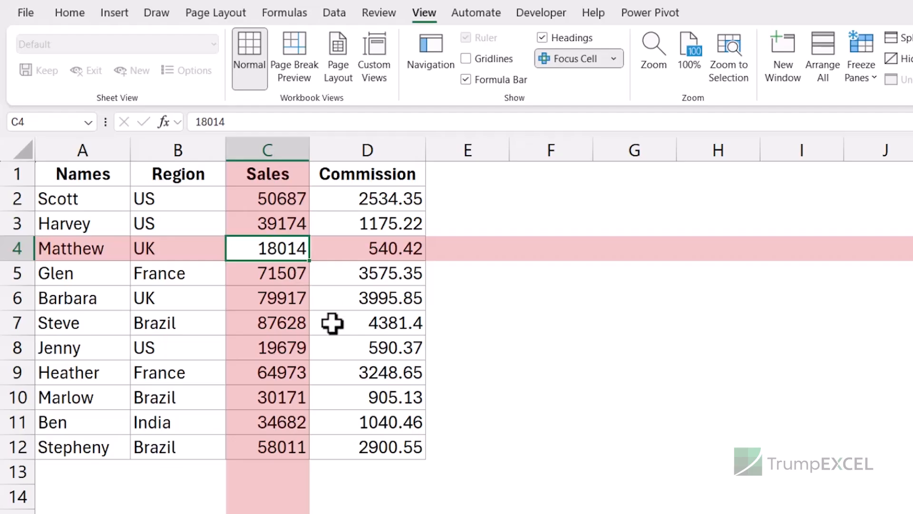
mouse_move(294, 294)
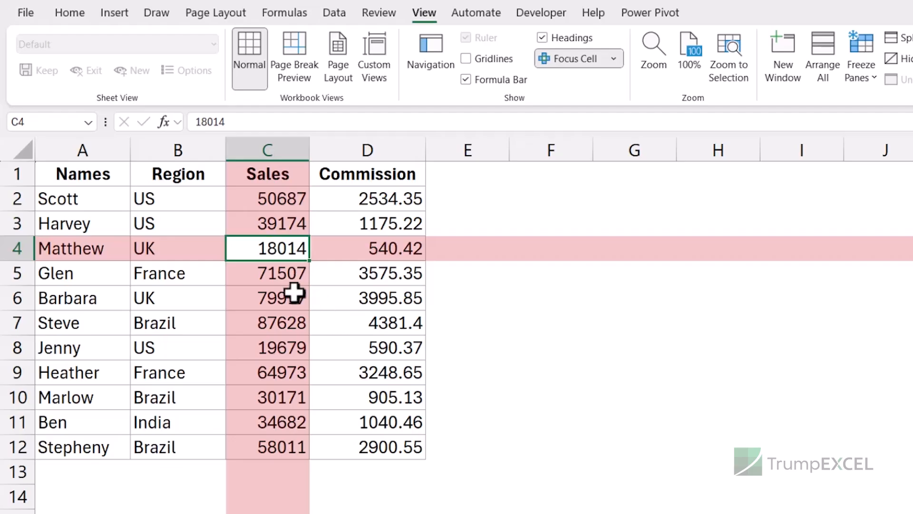
mouse_move(261, 255)
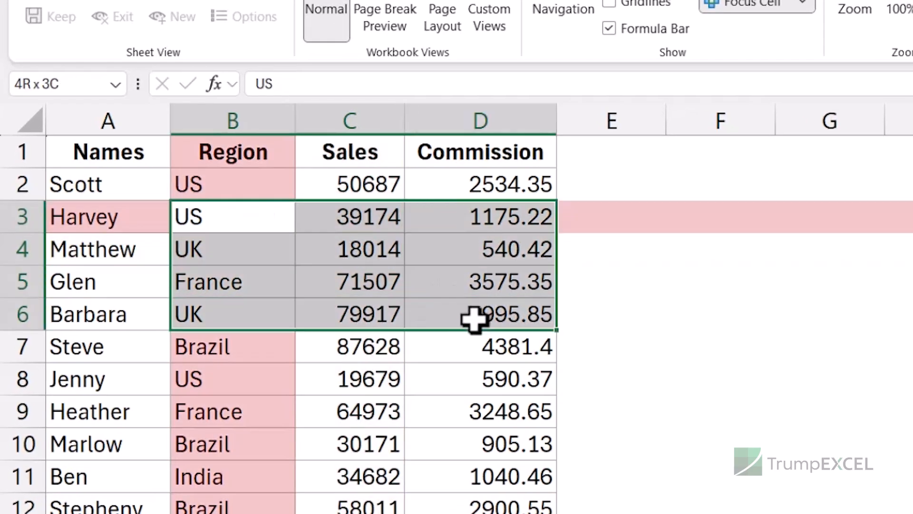
left_click(235, 217)
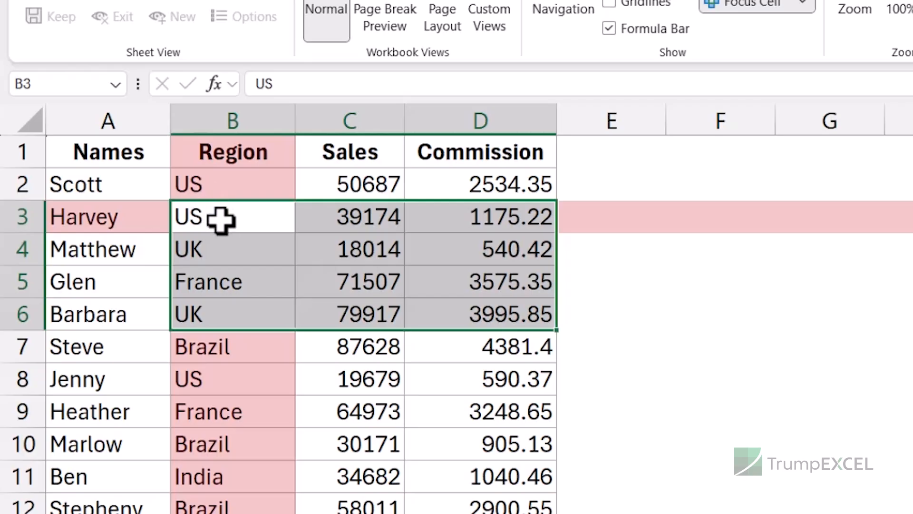
mouse_move(236, 216)
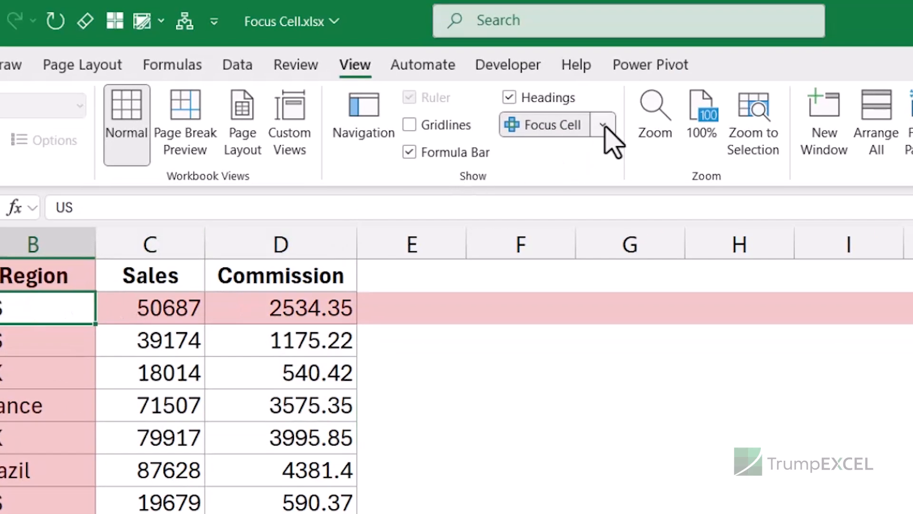
- Change the Focus Cell color to green, then switch the highlighting off from its dropdown
left_click(604, 124)
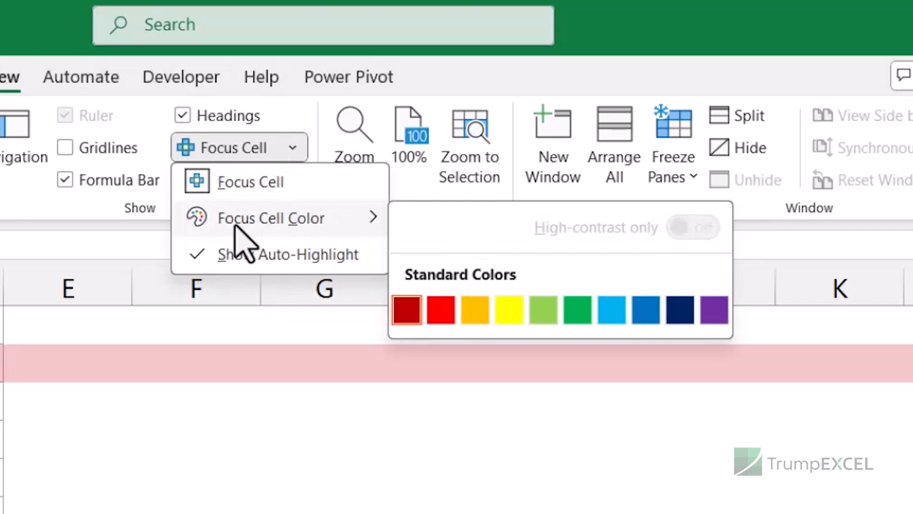
mouse_move(315, 274)
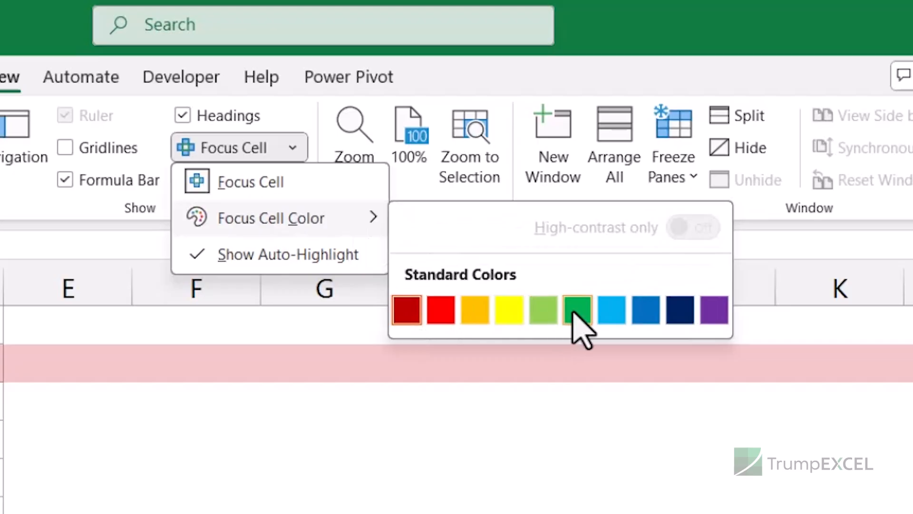
left_click(576, 309)
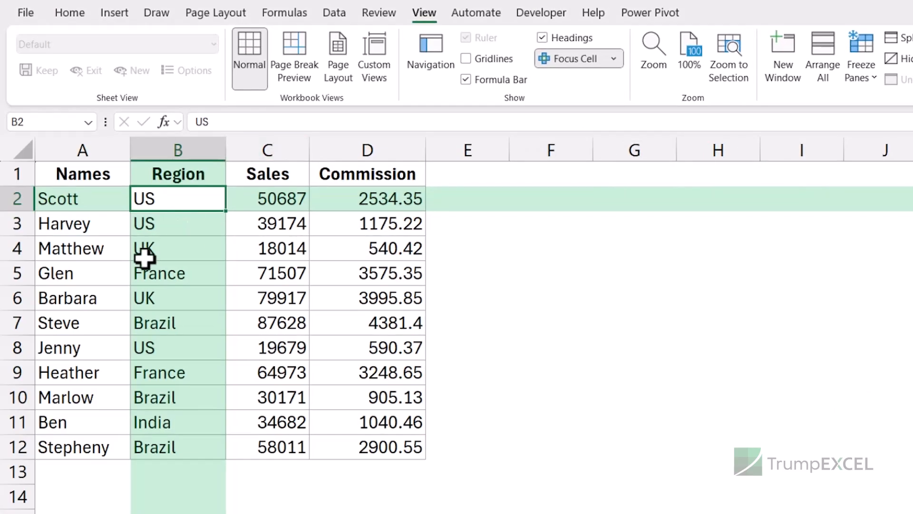
mouse_move(639, 58)
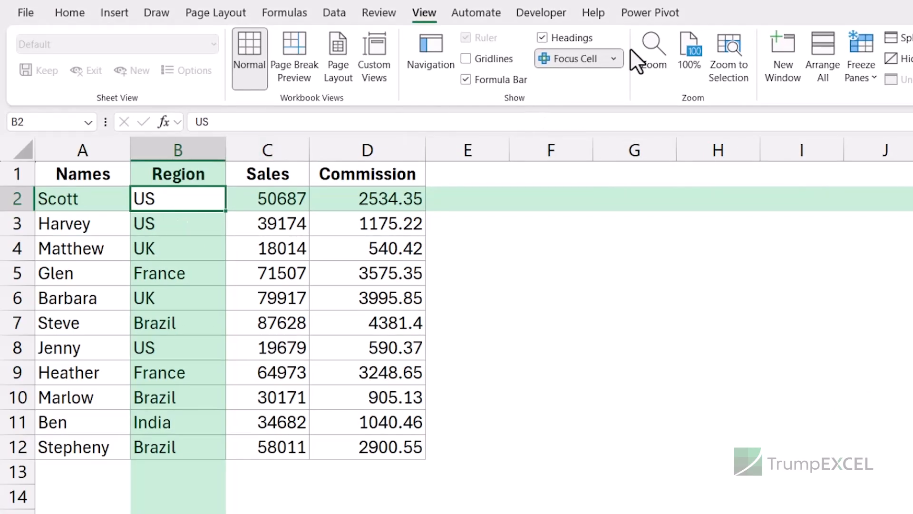
left_click(614, 58)
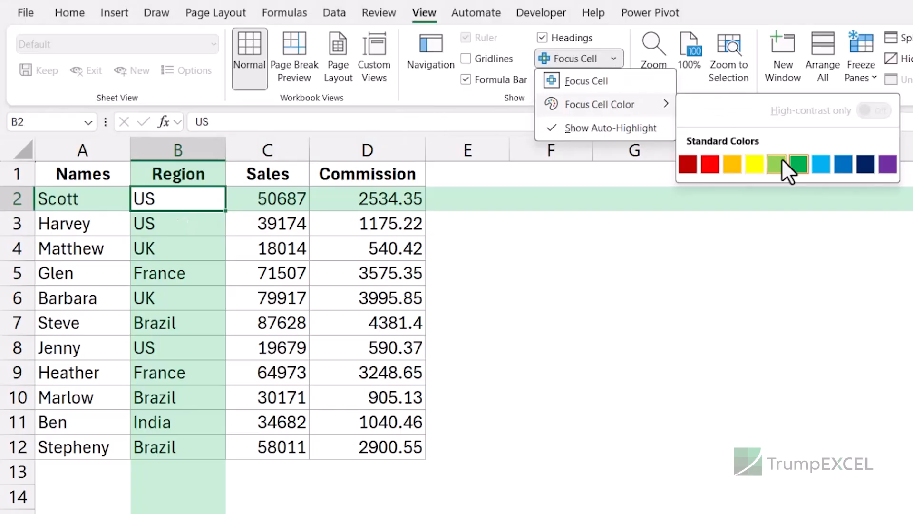
mouse_move(799, 163)
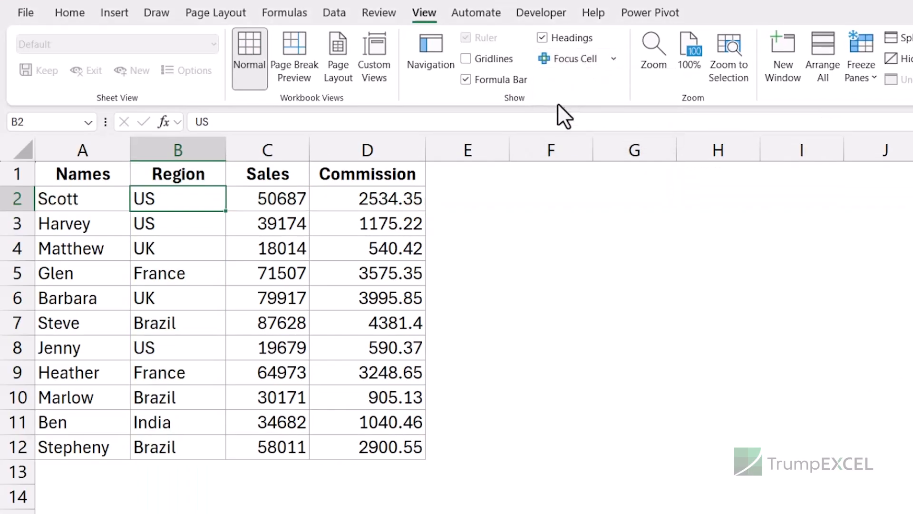
- From Glen's C5, turn Focus Cell on and find 'US' so the highlight jumps to Harvey's B3
left_click(266, 273)
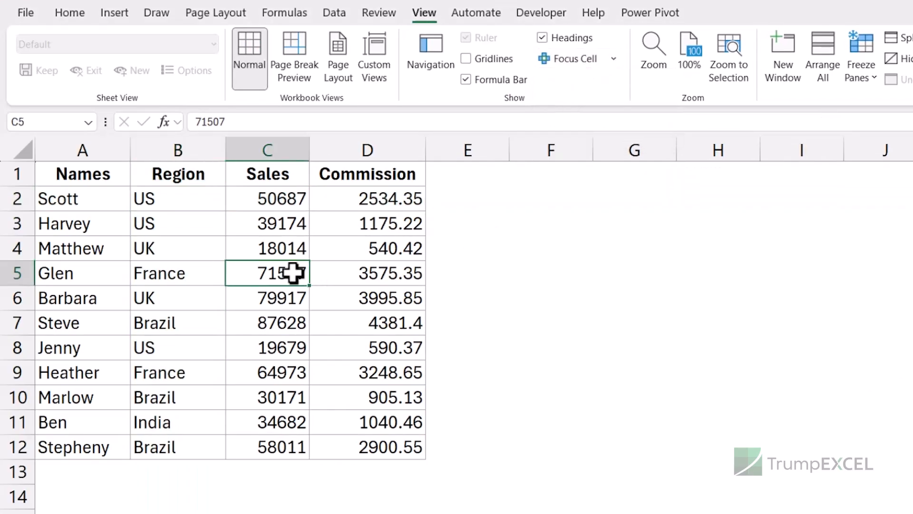
mouse_move(119, 190)
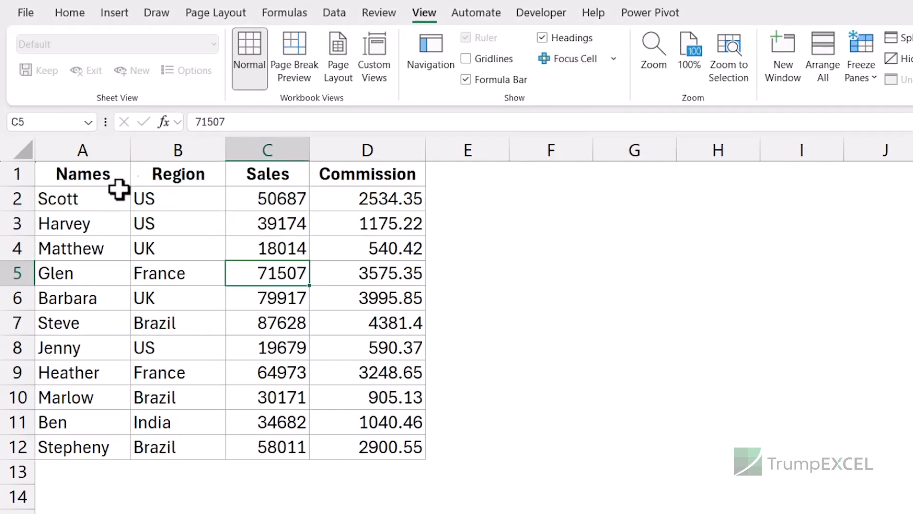
left_click(612, 58)
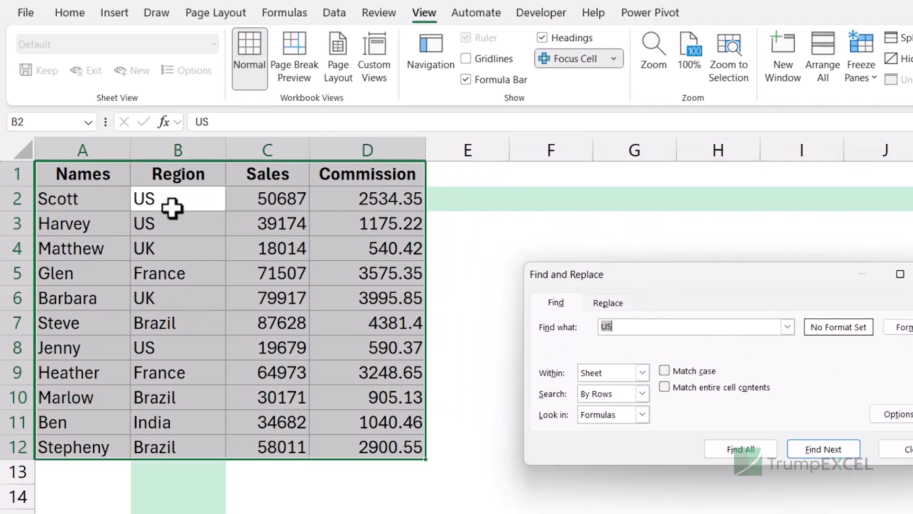
mouse_move(359, 287)
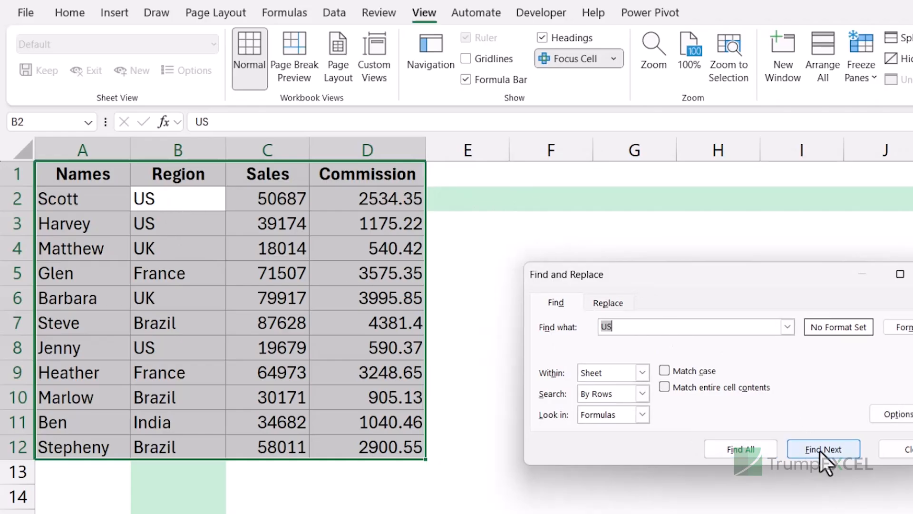
left_click(822, 448)
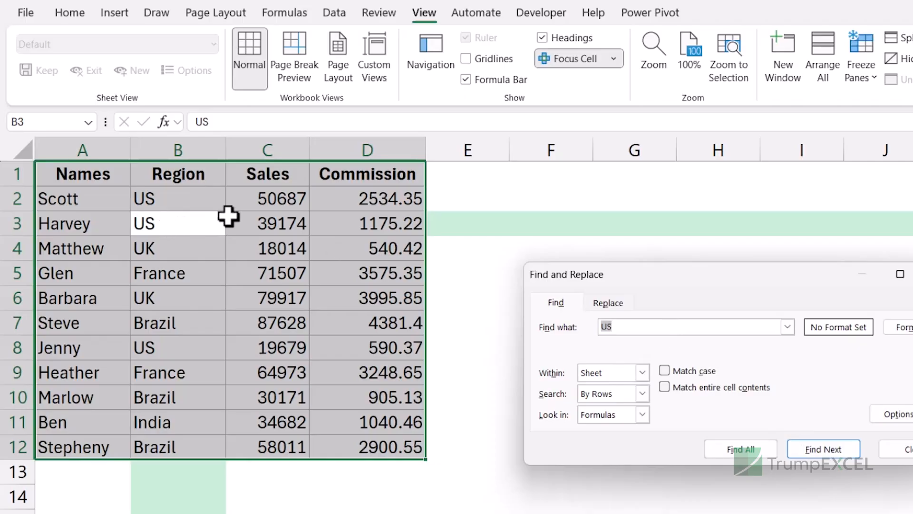
- Turn Focus Cell off from its dropdown and bring up the button's right-click choices
left_click(613, 58)
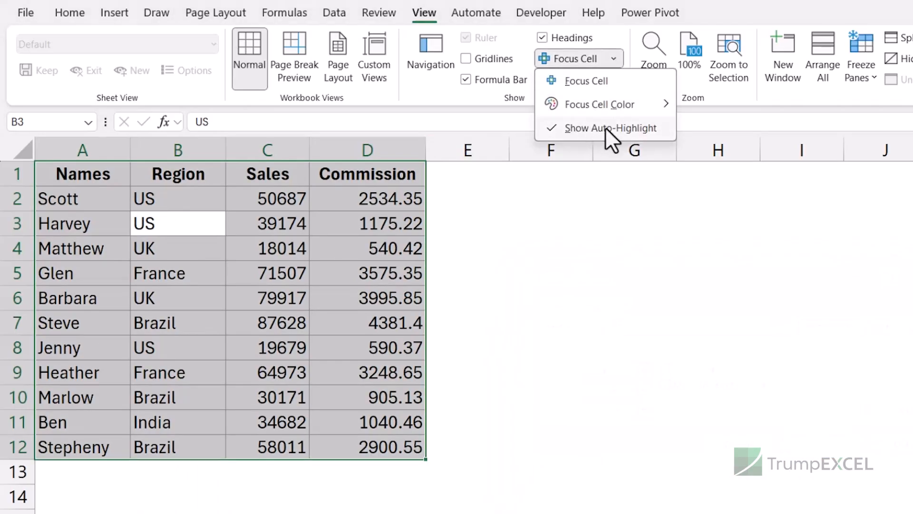
mouse_move(611, 127)
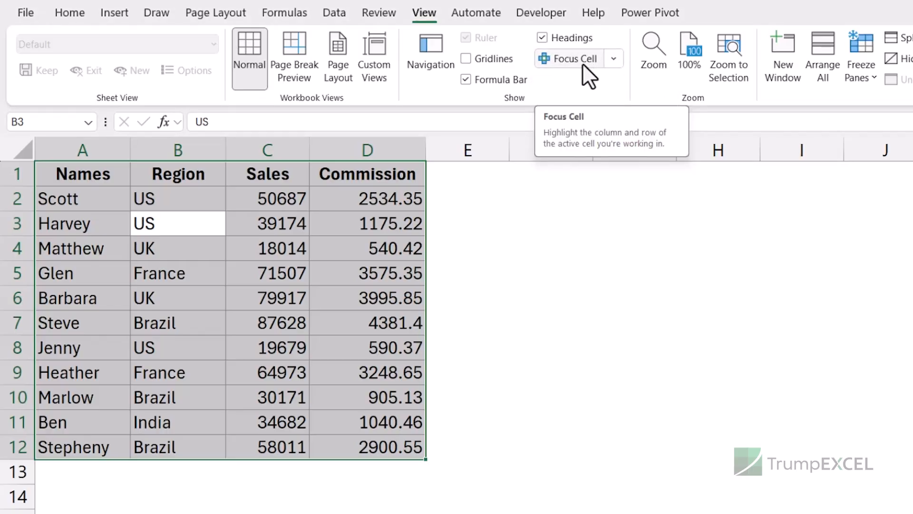
mouse_move(590, 76)
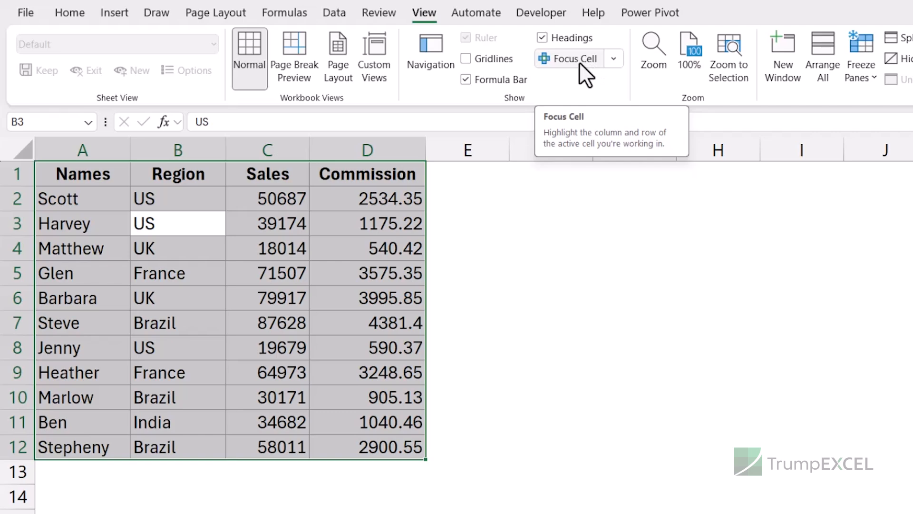
right_click(577, 58)
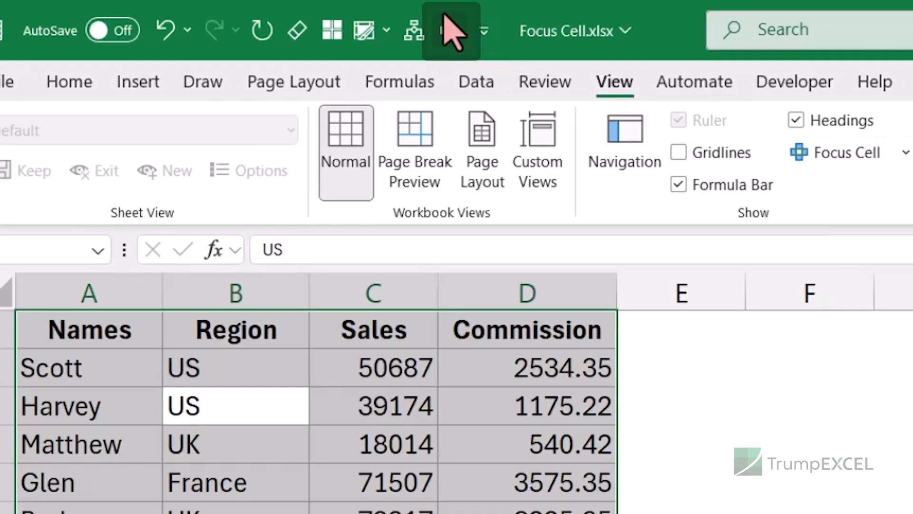
left_click(322, 354)
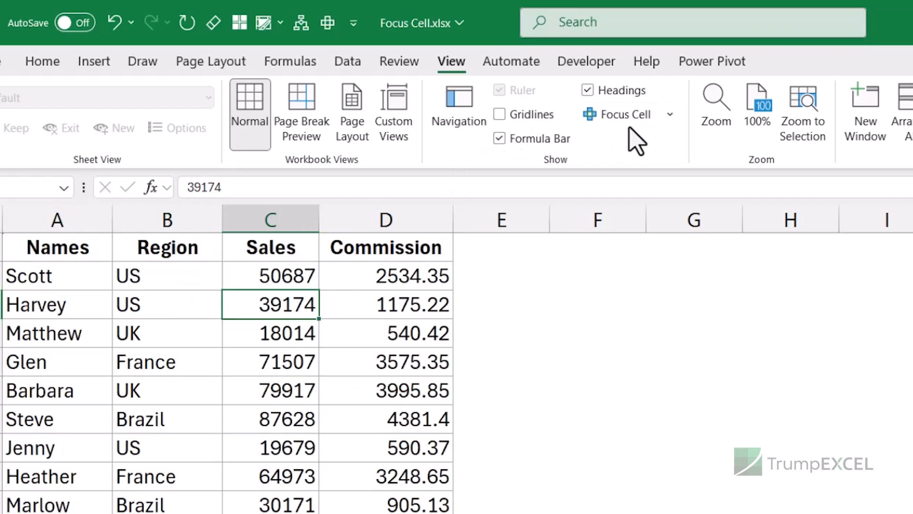
mouse_move(328, 23)
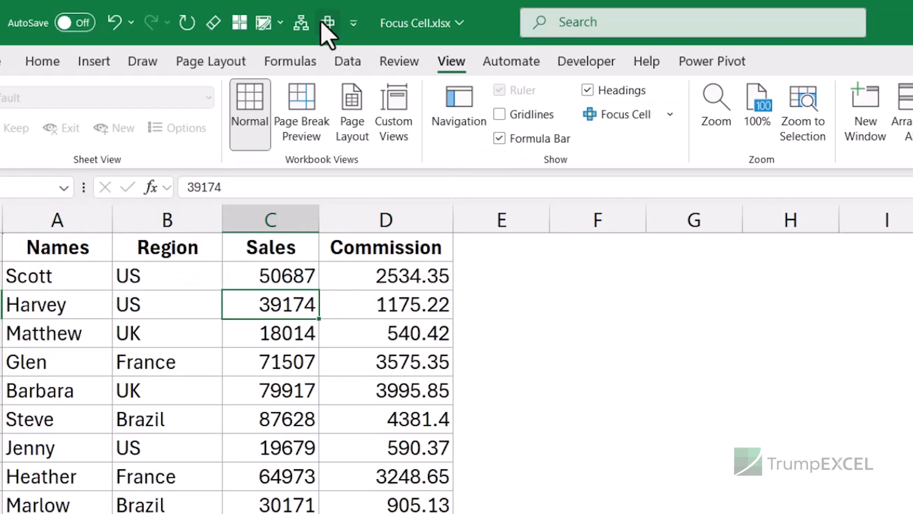
mouse_move(327, 21)
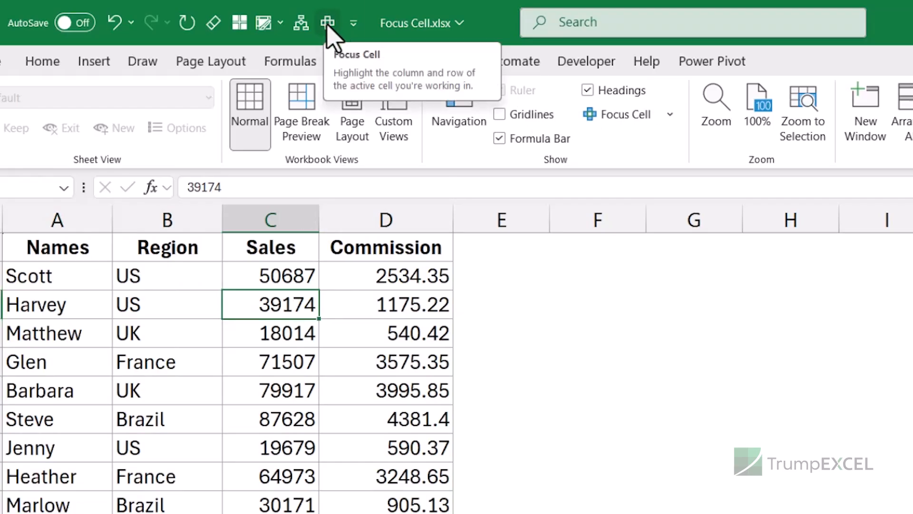
left_click(328, 22)
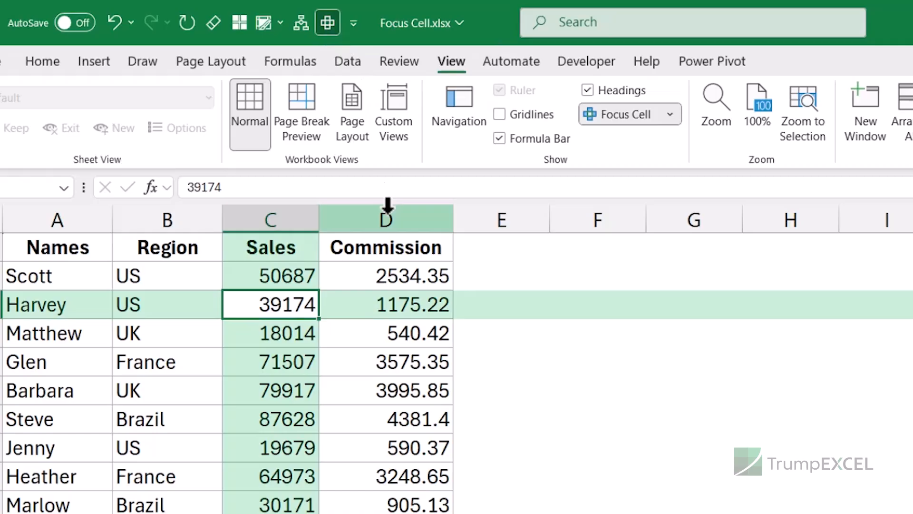
key("alt")
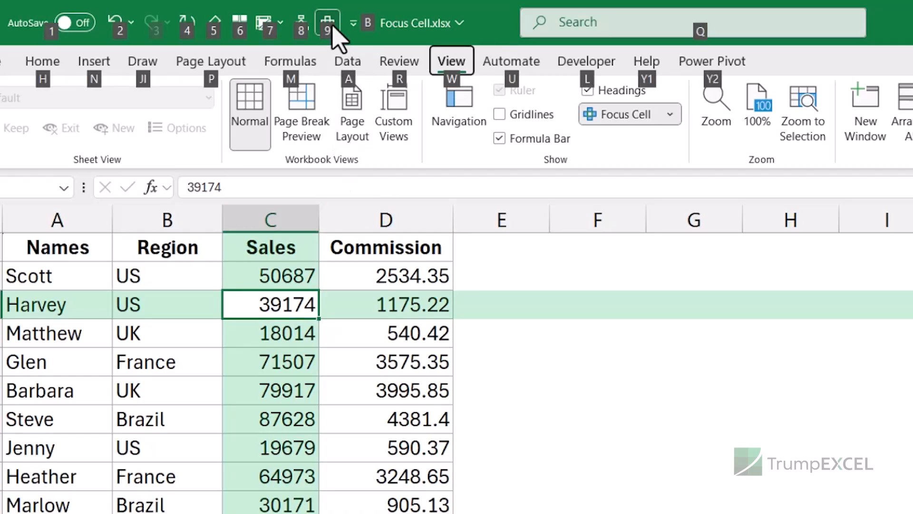
mouse_move(326, 23)
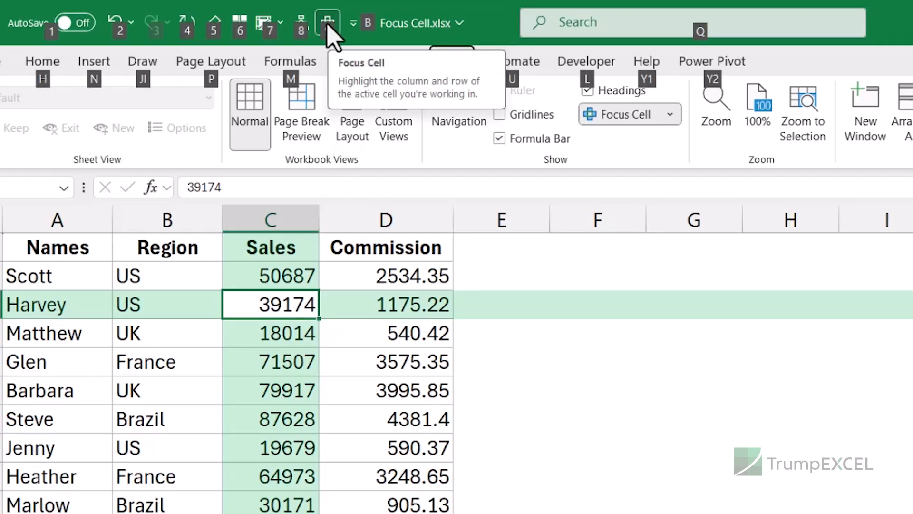
left_click(385, 333)
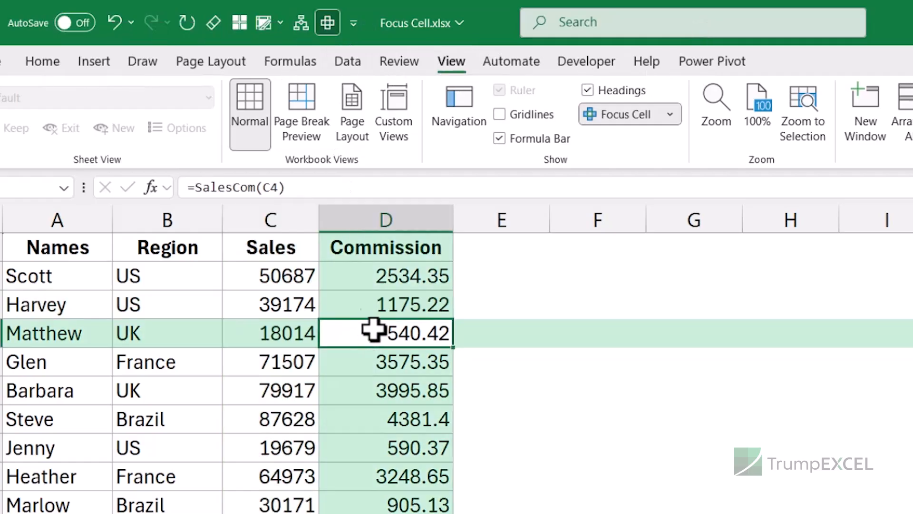
mouse_move(300, 108)
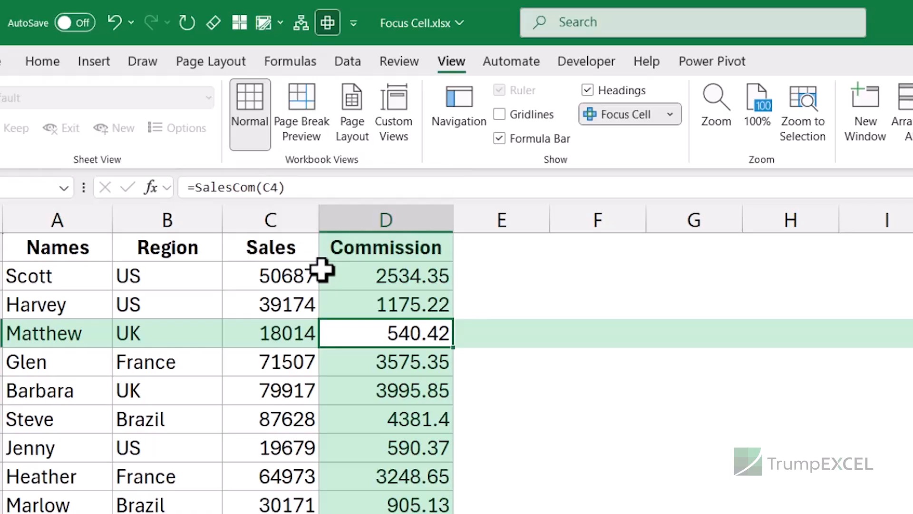
left_click(619, 113)
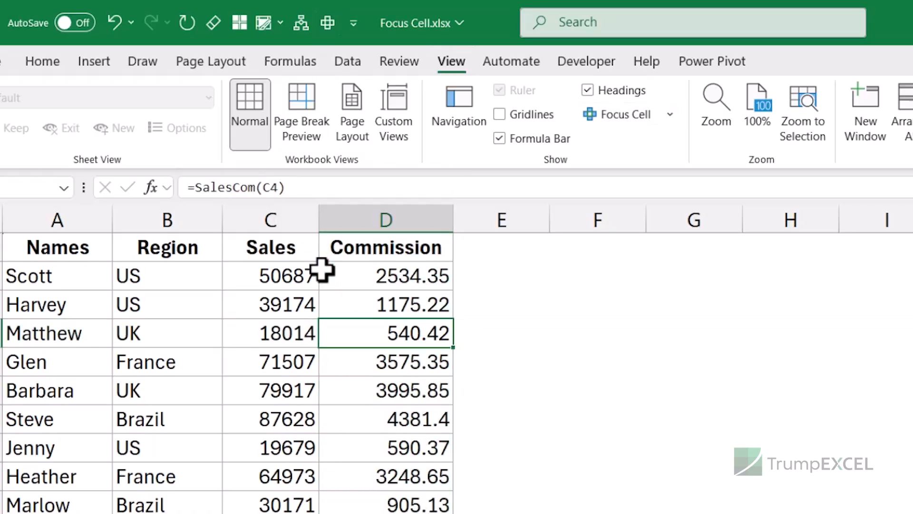
- Turn Focus Cell on and select Glen's region B5 so the tint blends over the filled rows
left_click(622, 114)
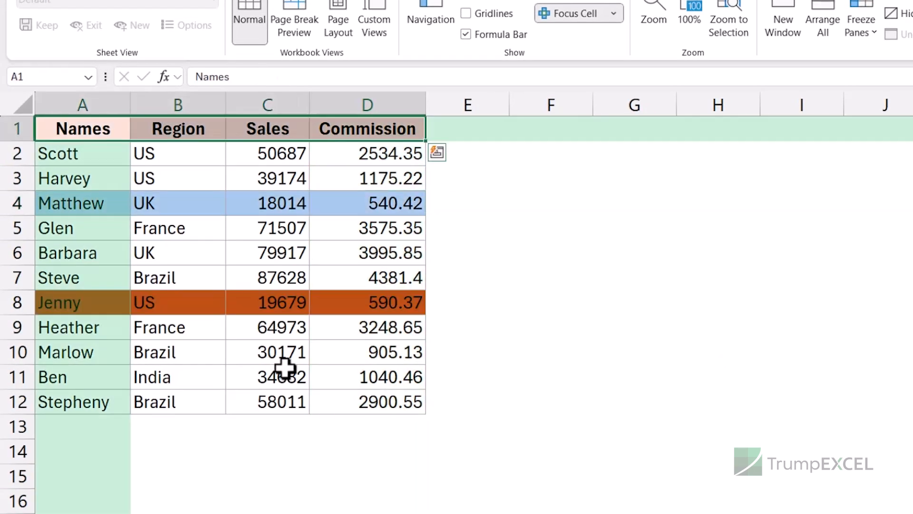
mouse_move(178, 231)
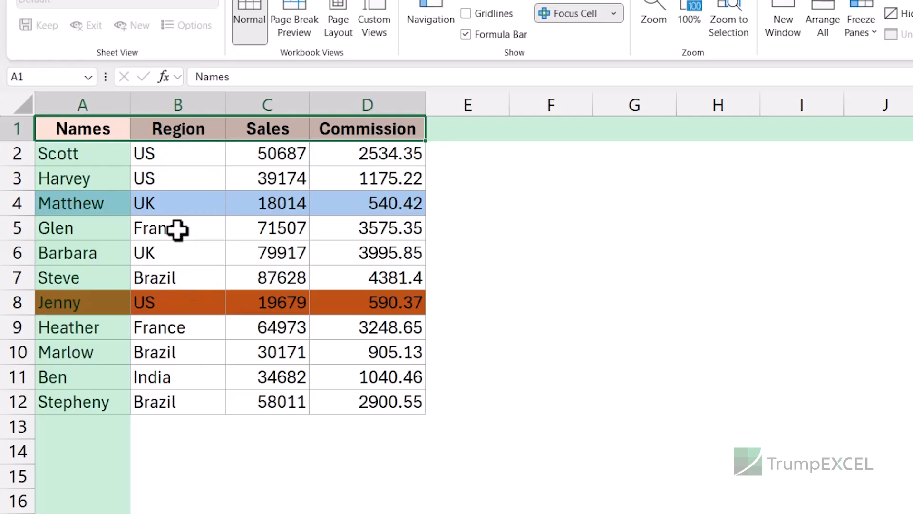
left_click(178, 227)
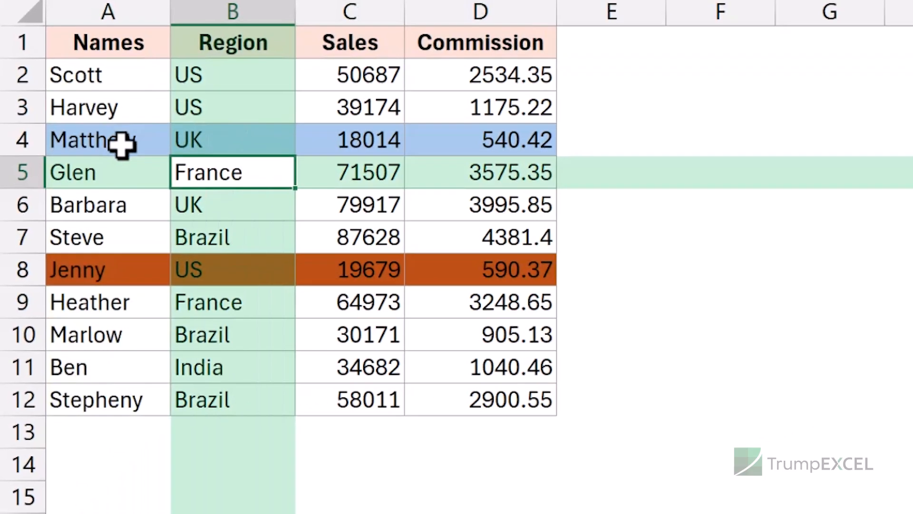
mouse_move(251, 141)
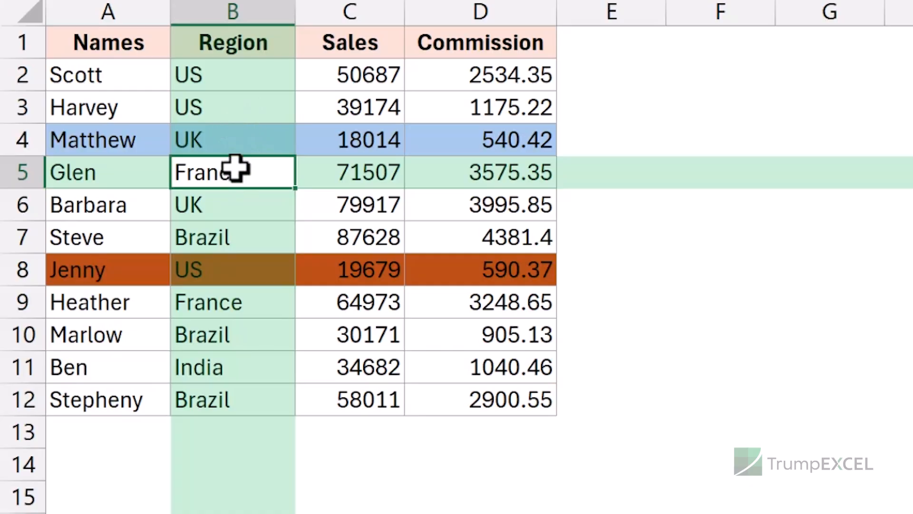
mouse_move(236, 157)
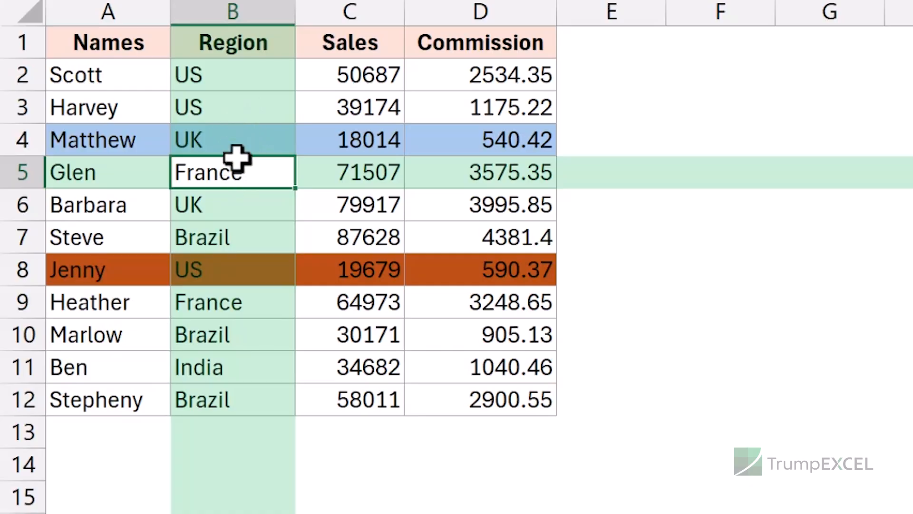
mouse_move(254, 137)
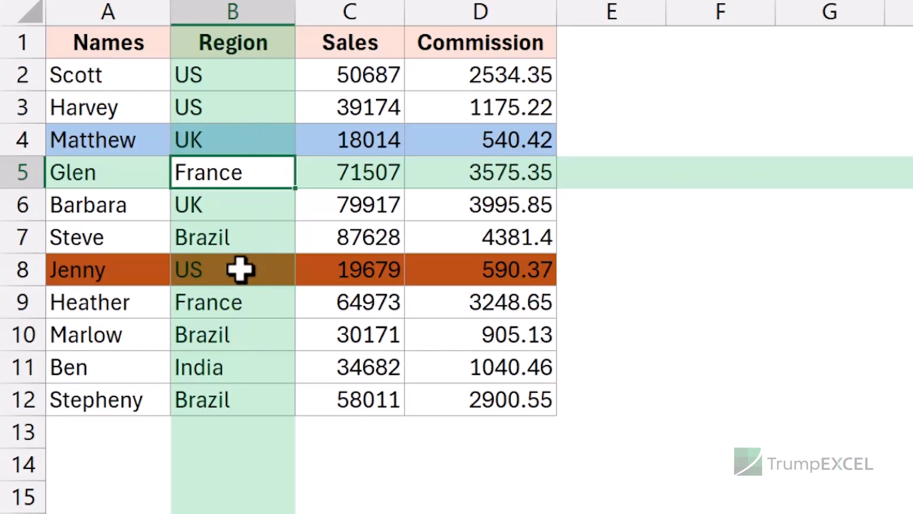
mouse_move(277, 207)
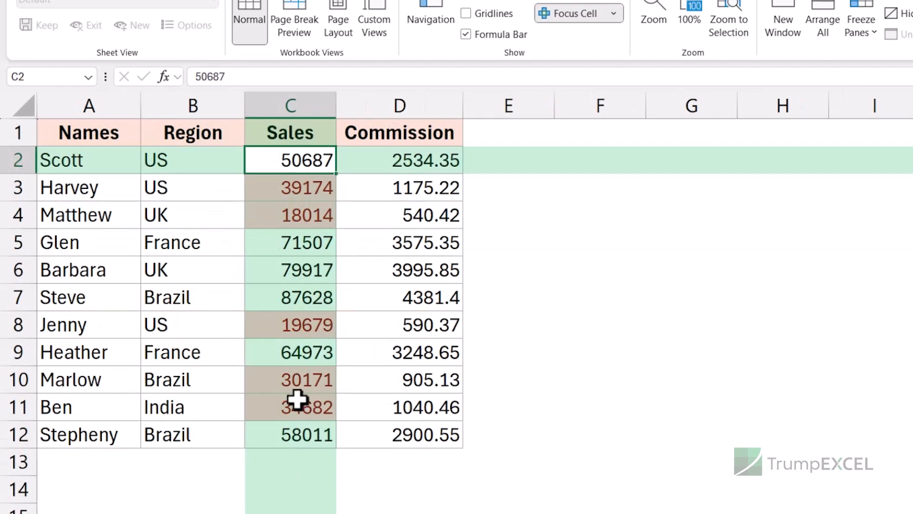
- Select Steve's region B7 so the highlight combines with the pink low-sales formatting
left_click(193, 297)
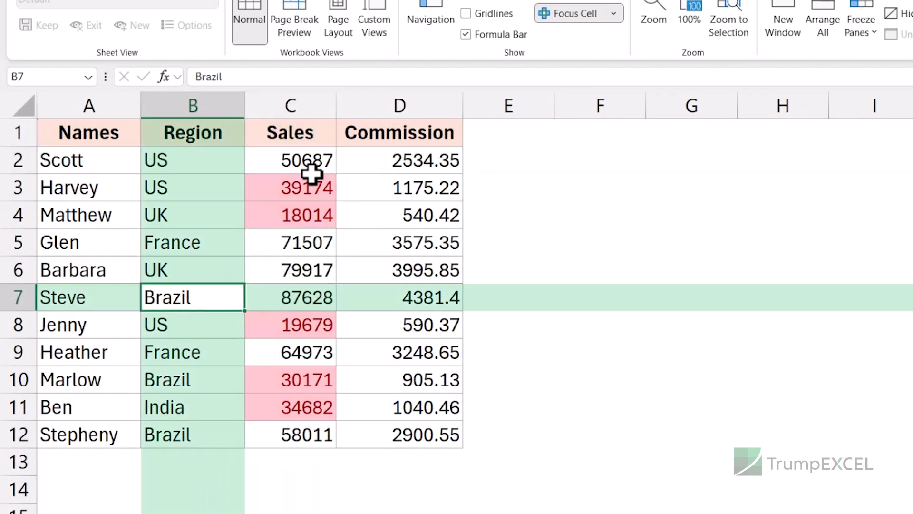
mouse_move(294, 162)
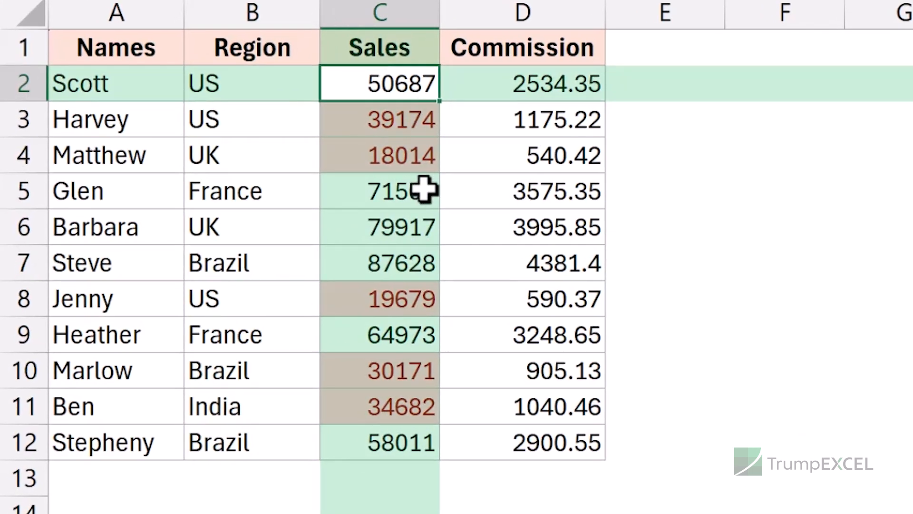
mouse_move(423, 200)
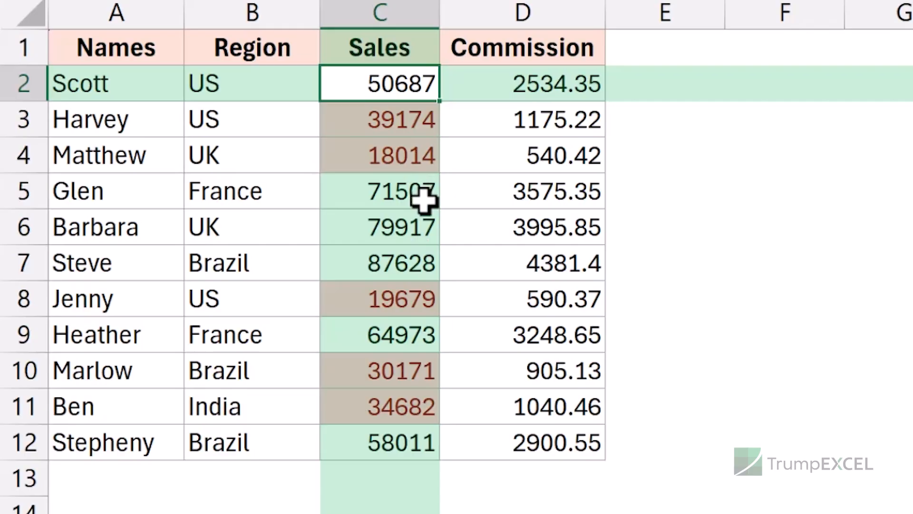
mouse_move(489, 198)
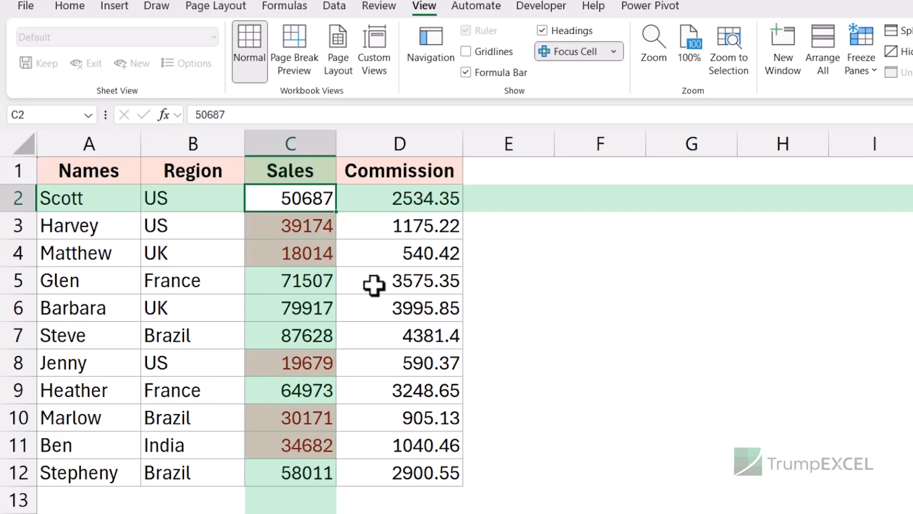
mouse_move(574, 58)
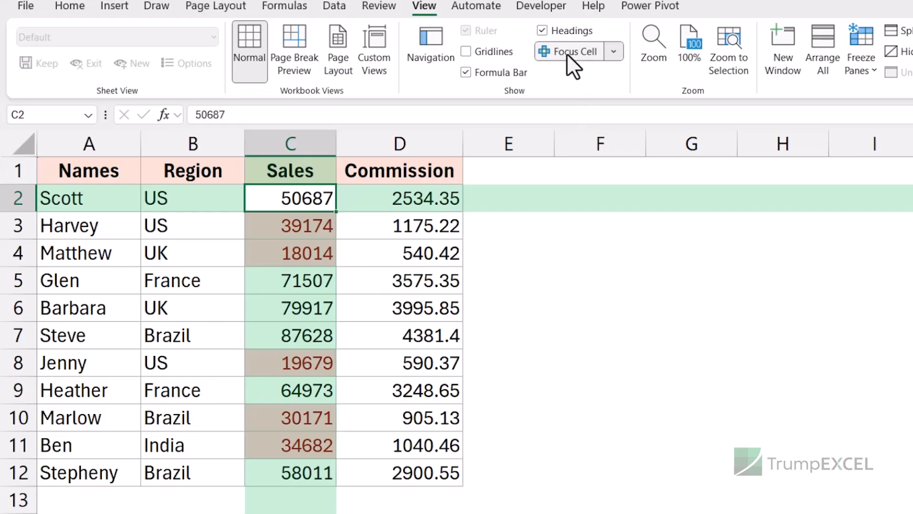
- Turn Focus Cell off, leaving Matthew's commission cell active
left_click(399, 252)
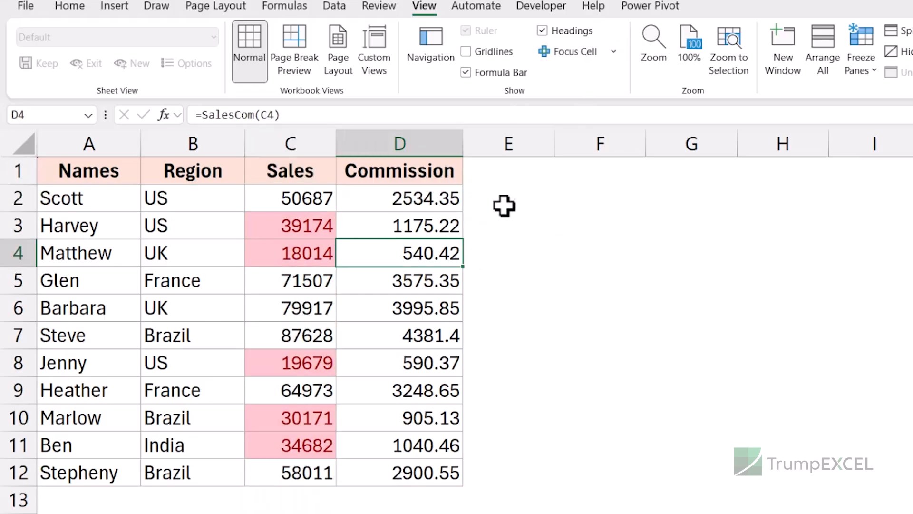
mouse_move(555, 188)
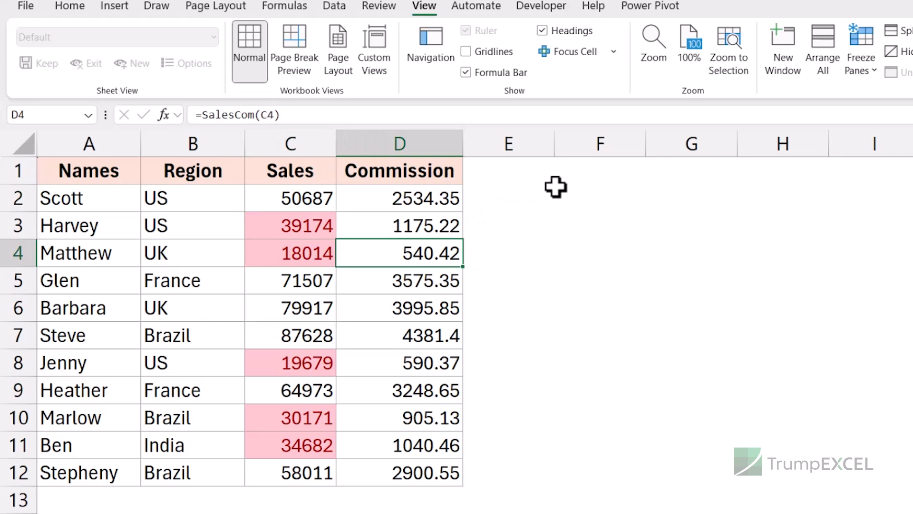
mouse_move(338, 160)
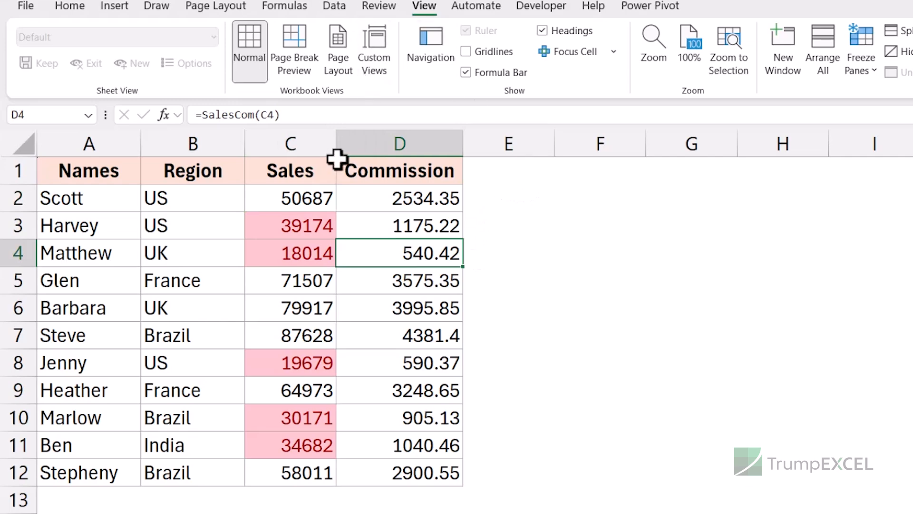
mouse_move(396, 251)
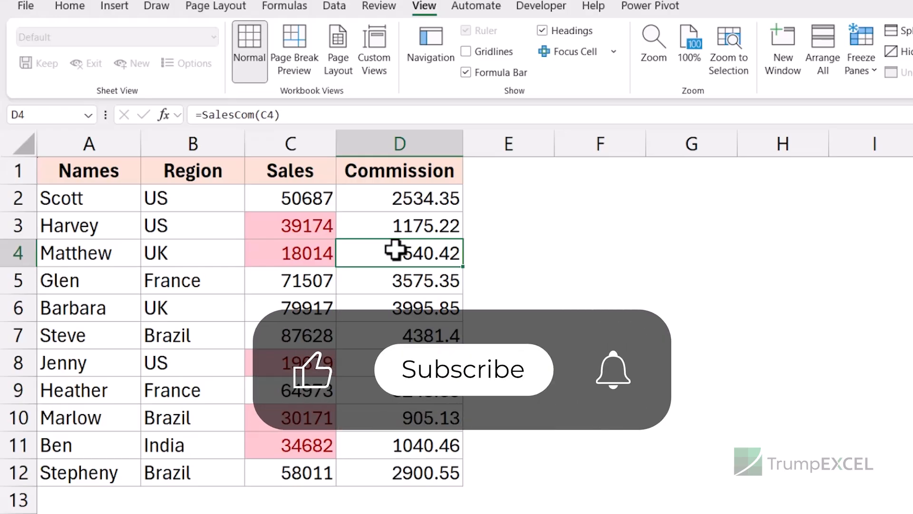
left_click(463, 369)
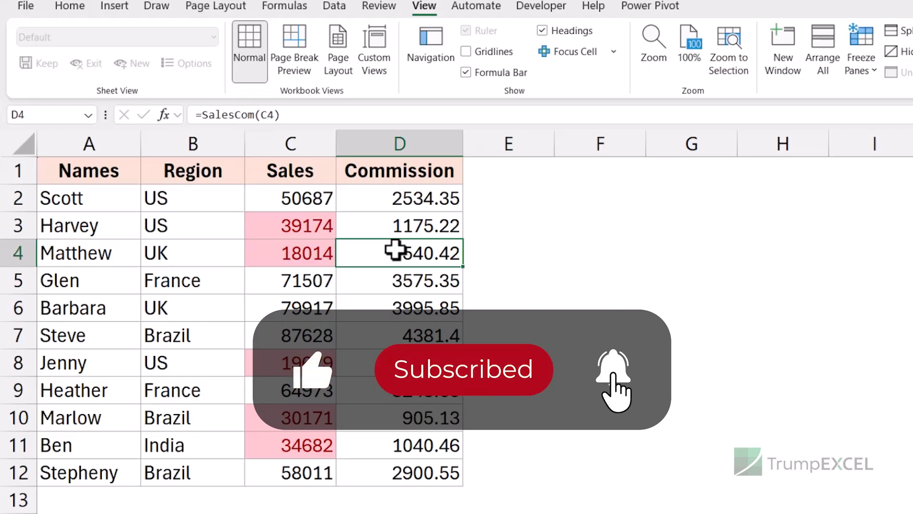